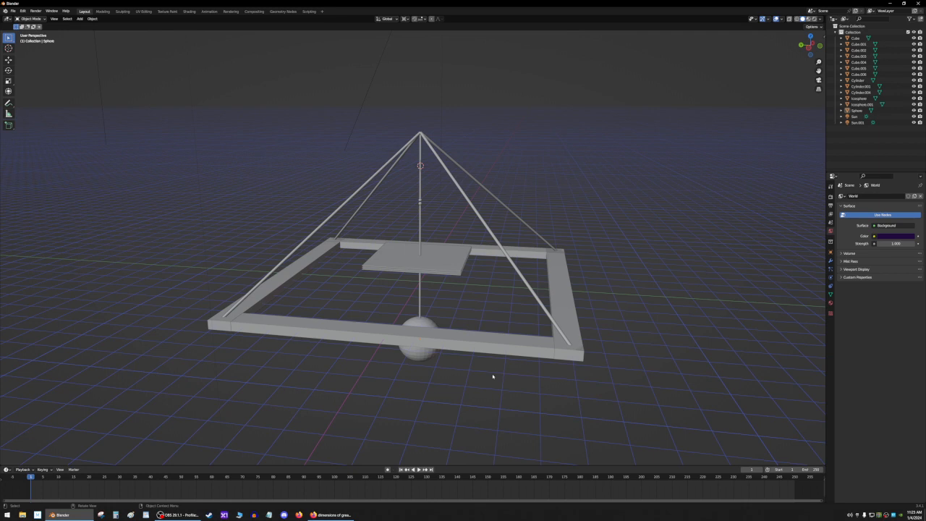
mouse_move(403, 301)
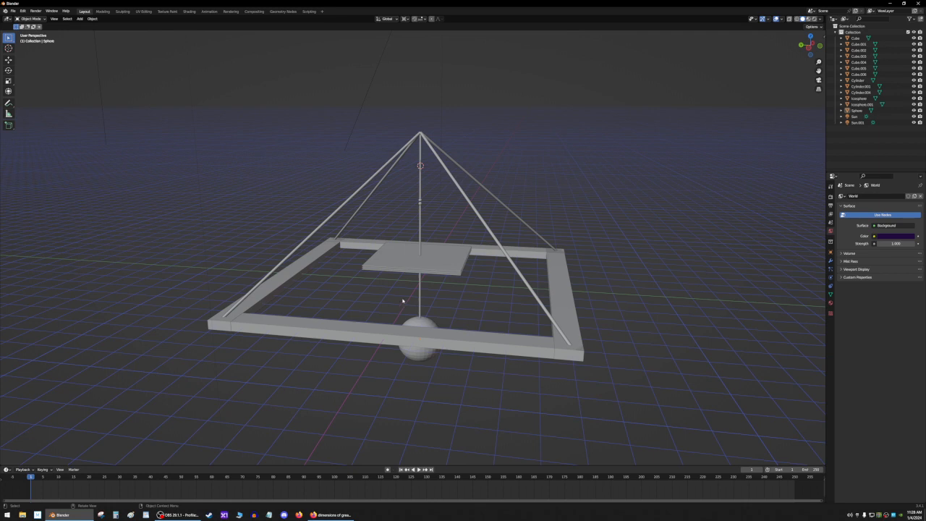
Orbit around the pyramid device to examine the plate, rod and other sides
left_click_drag(402, 301, 409, 385)
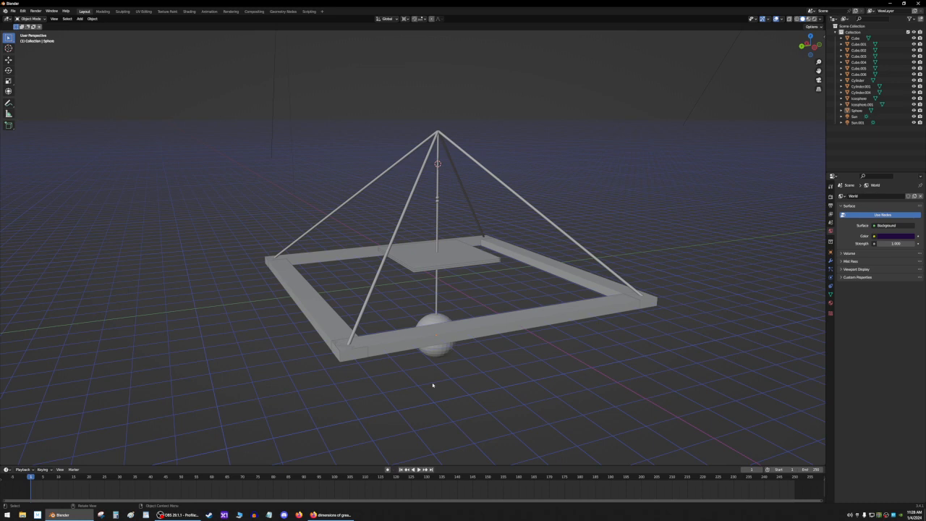
mouse_move(347, 294)
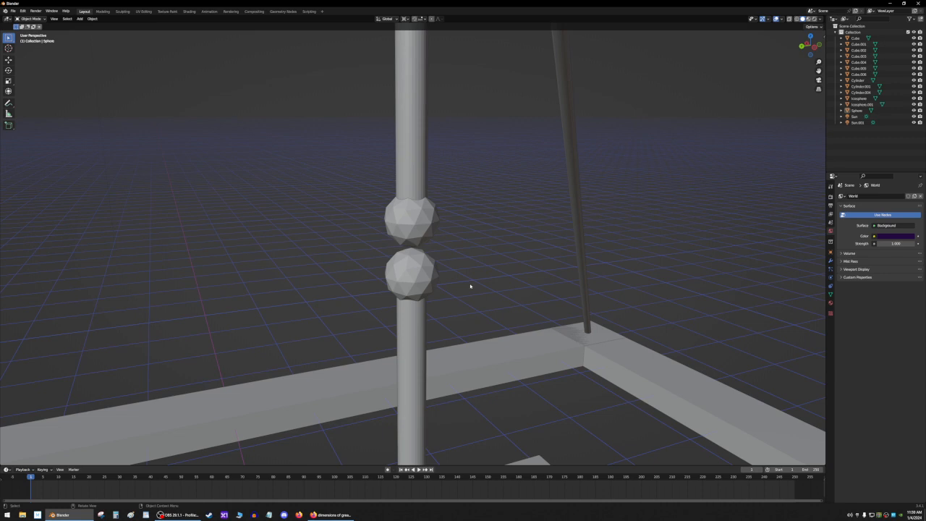
mouse_move(472, 288)
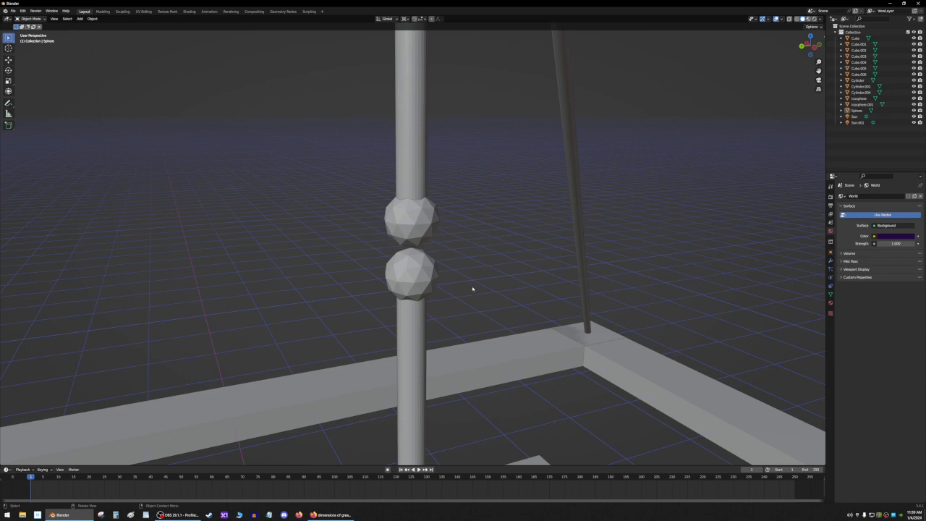
mouse_move(495, 294)
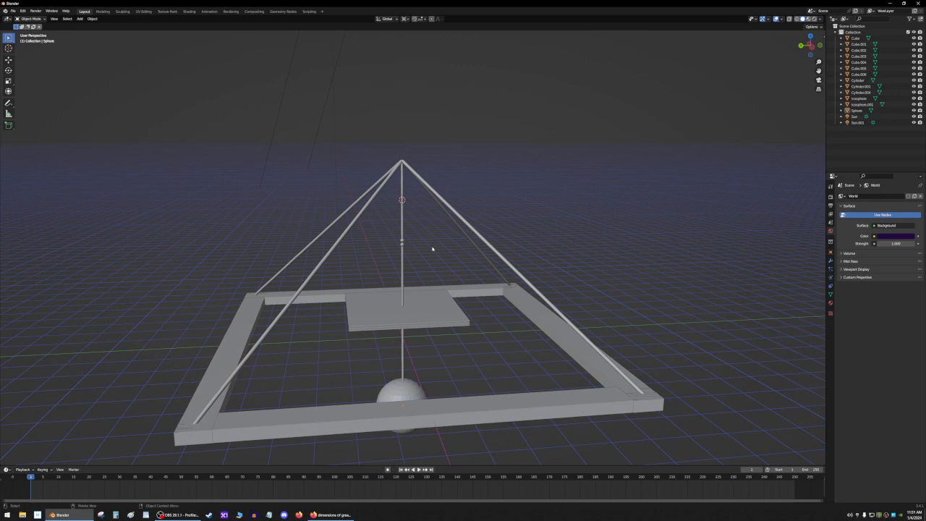
mouse_move(387, 253)
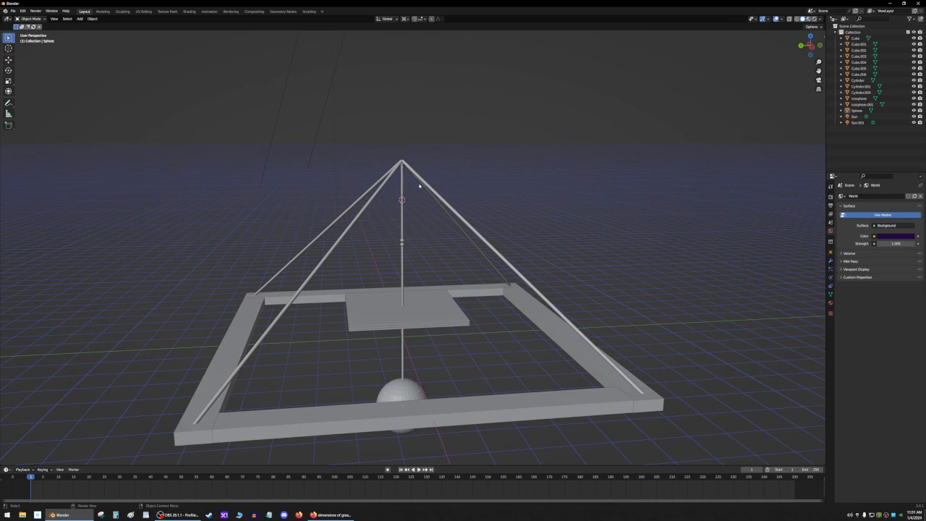
mouse_move(353, 249)
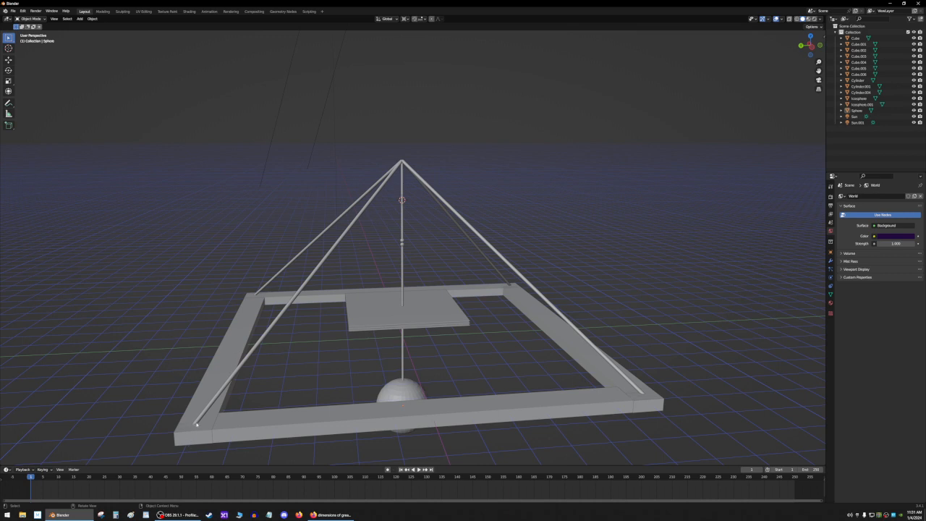
mouse_move(511, 248)
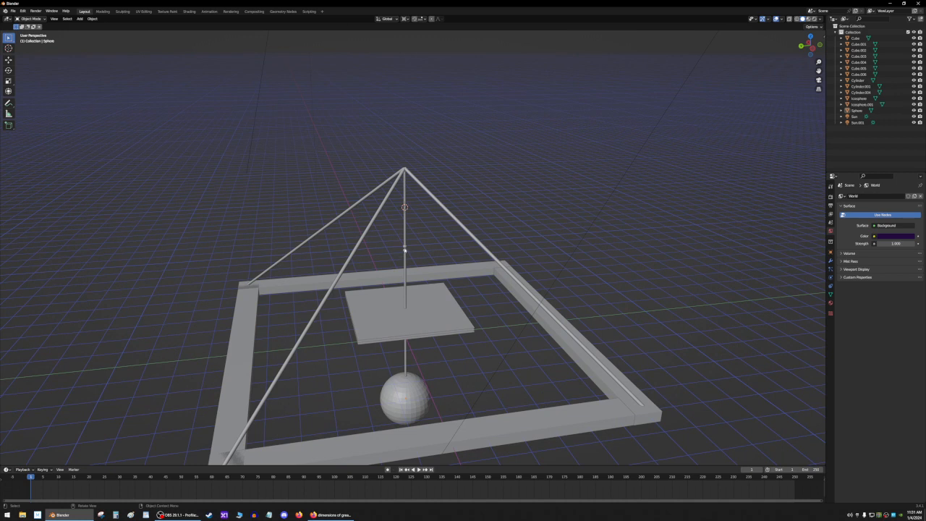
mouse_move(407, 230)
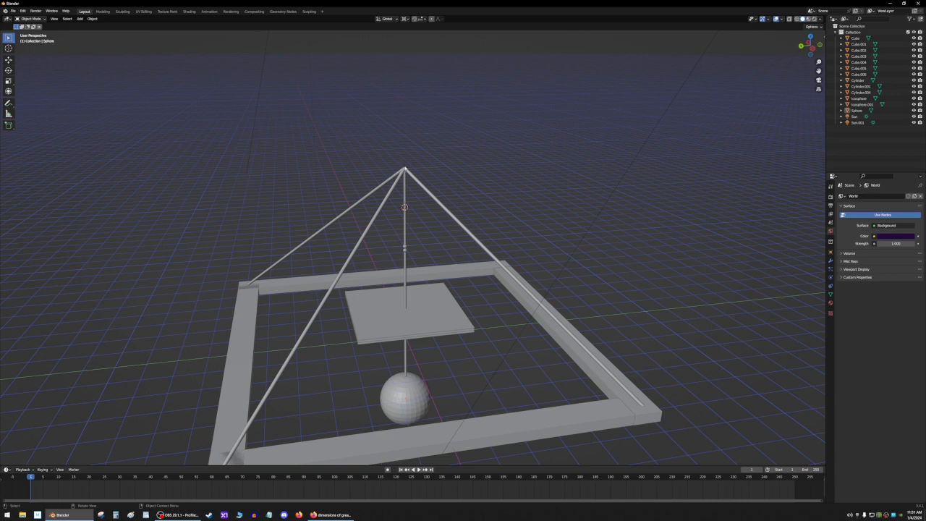
mouse_move(410, 238)
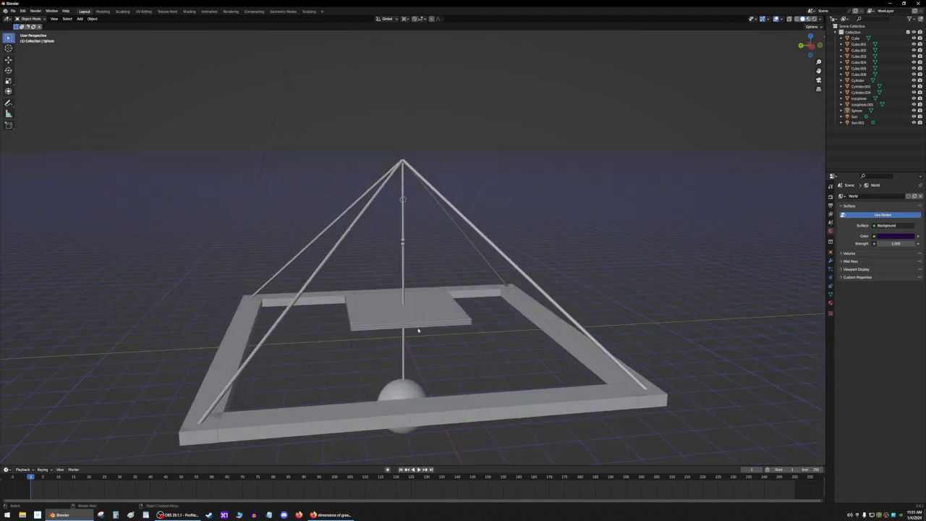
left_click(399, 408)
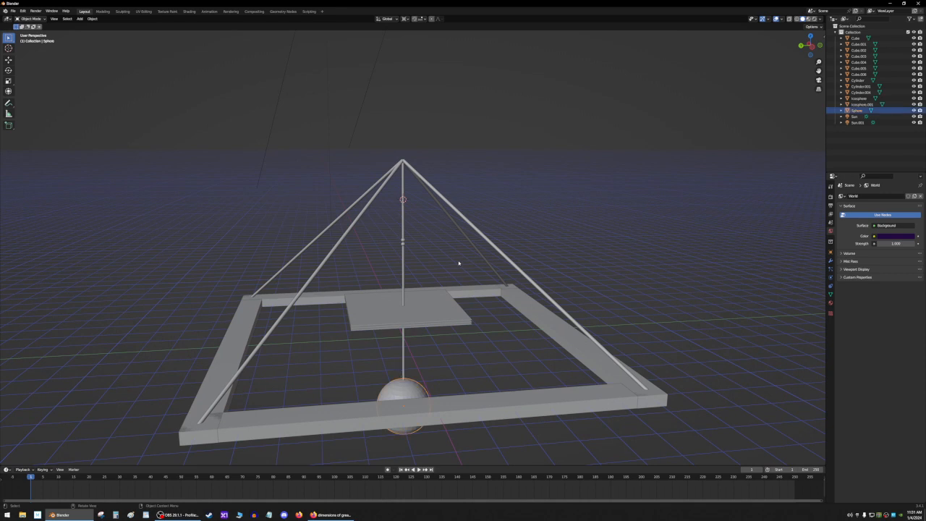
left_click(466, 230)
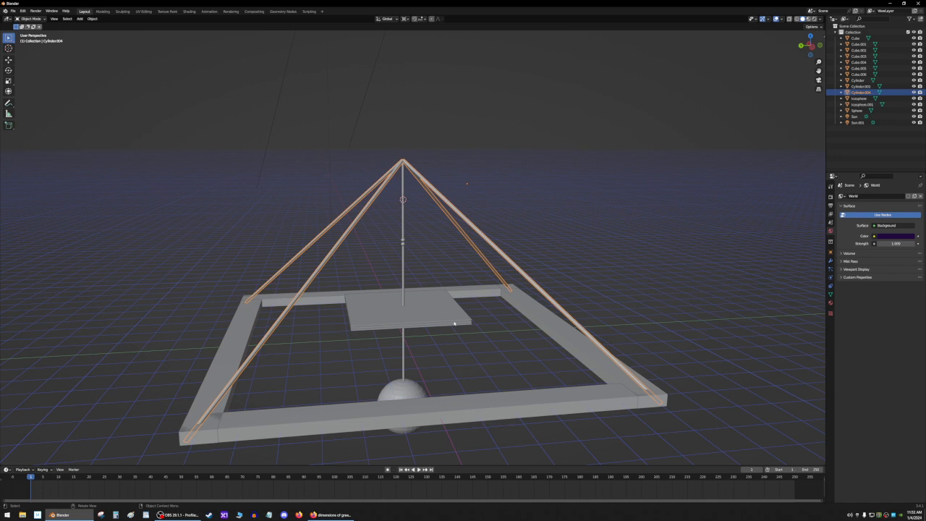
left_click_drag(455, 324, 463, 284)
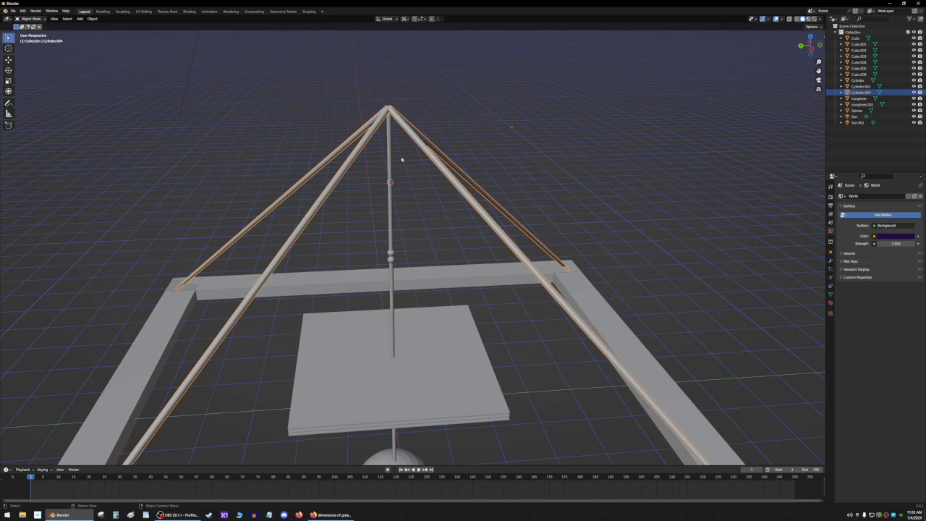
mouse_move(384, 113)
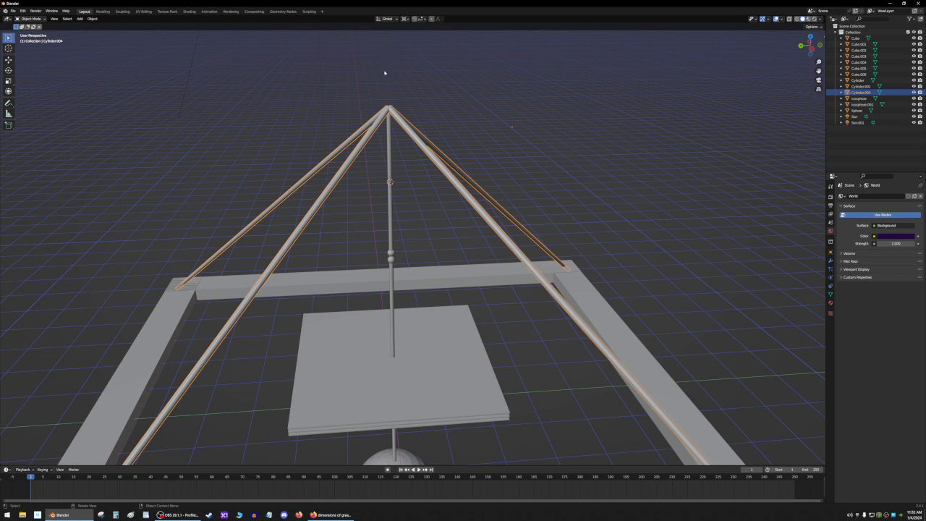
mouse_move(399, 178)
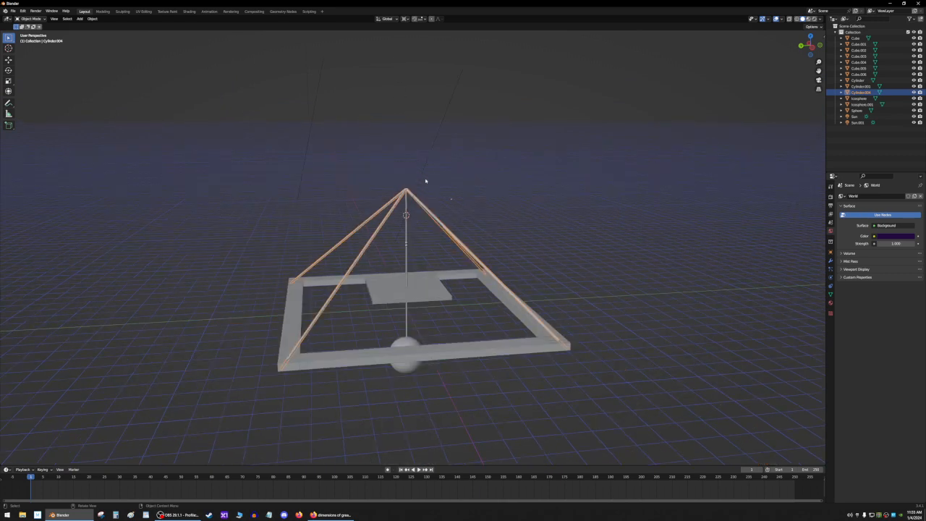
mouse_move(268, 310)
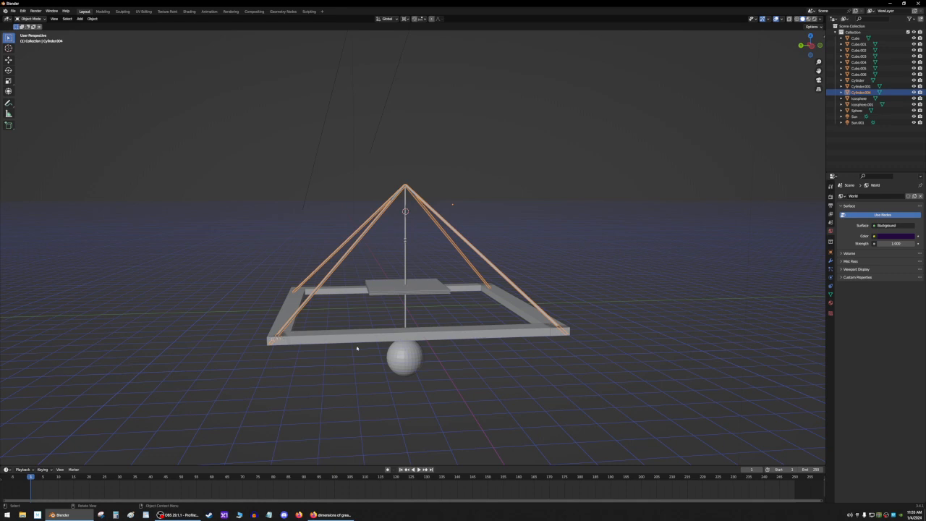
mouse_move(533, 324)
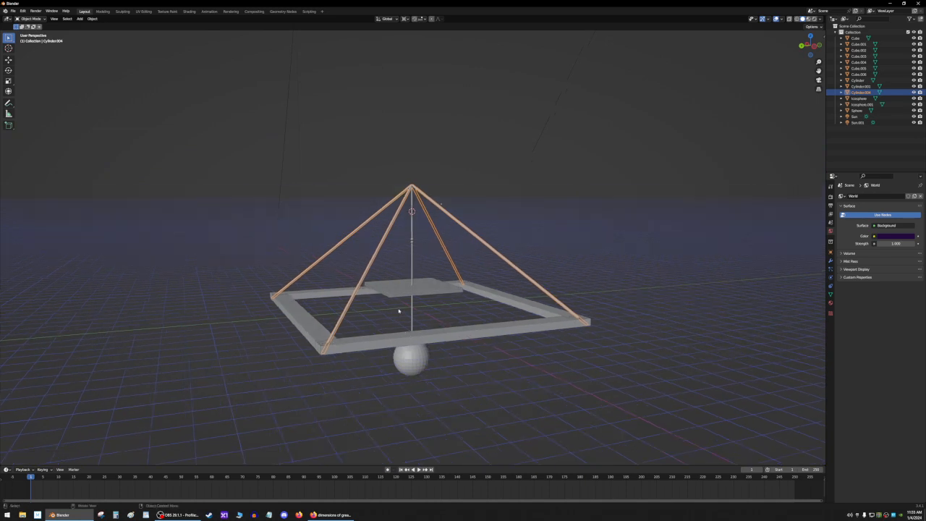
mouse_move(411, 310)
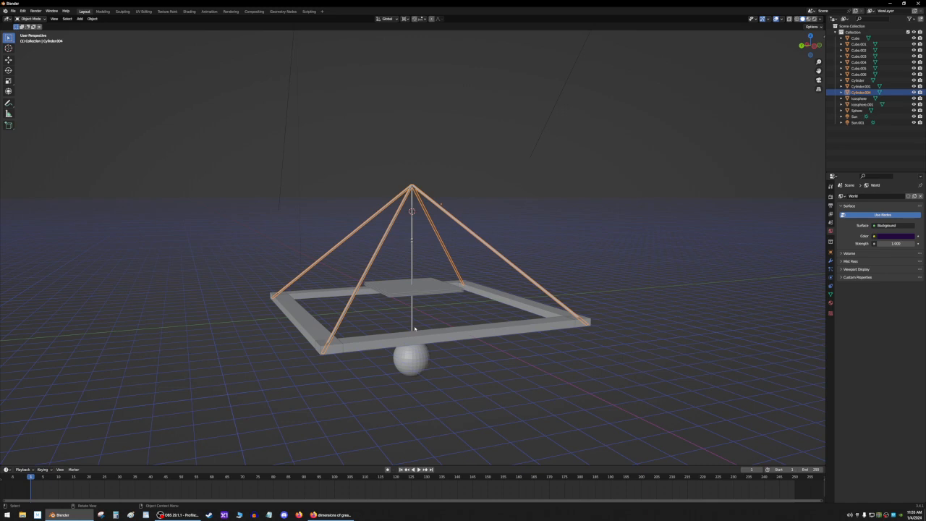
left_click_drag(414, 329, 437, 333)
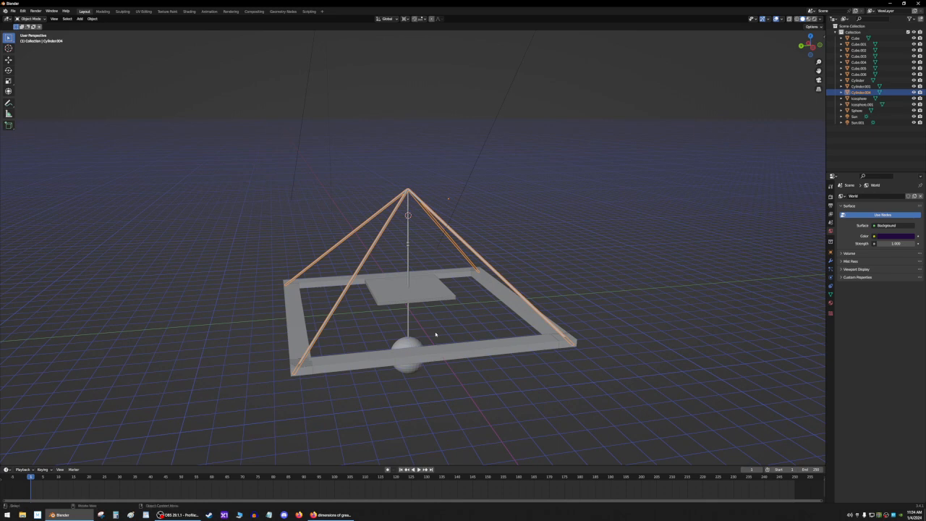
mouse_move(408, 238)
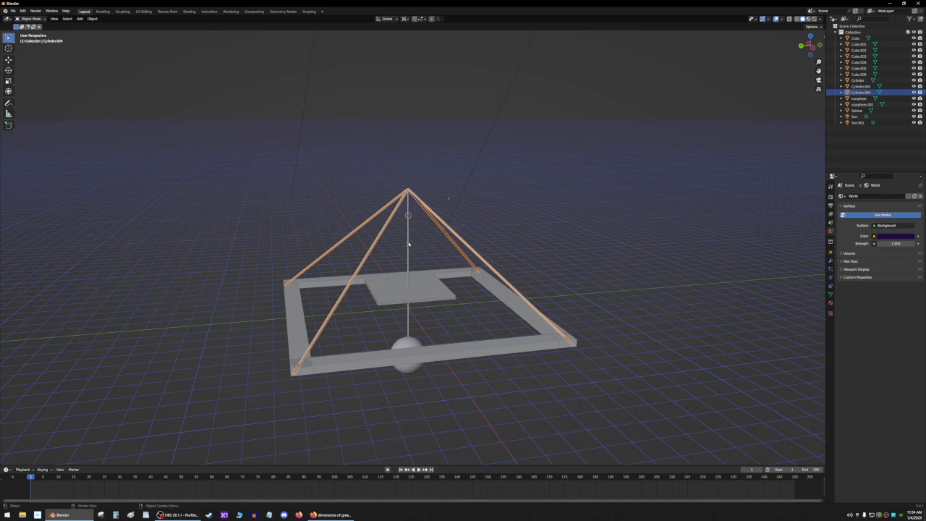
mouse_move(453, 330)
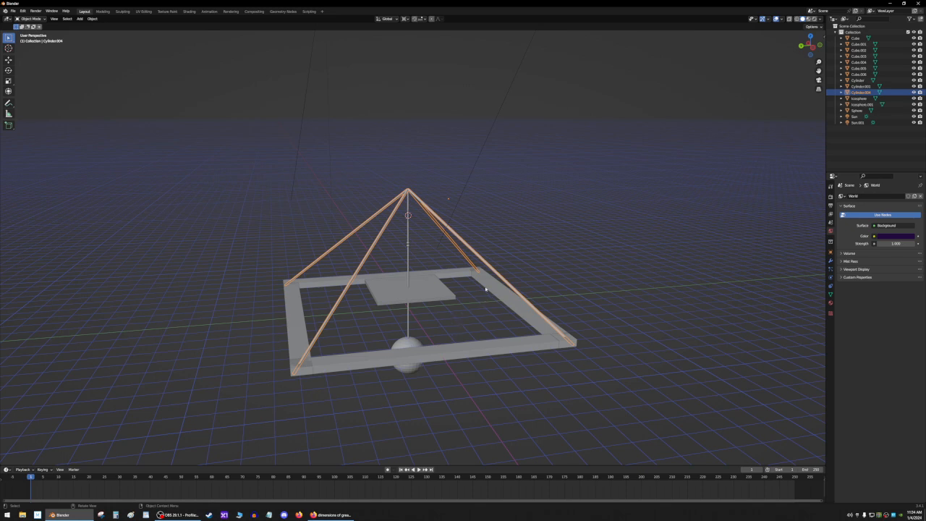
mouse_move(393, 224)
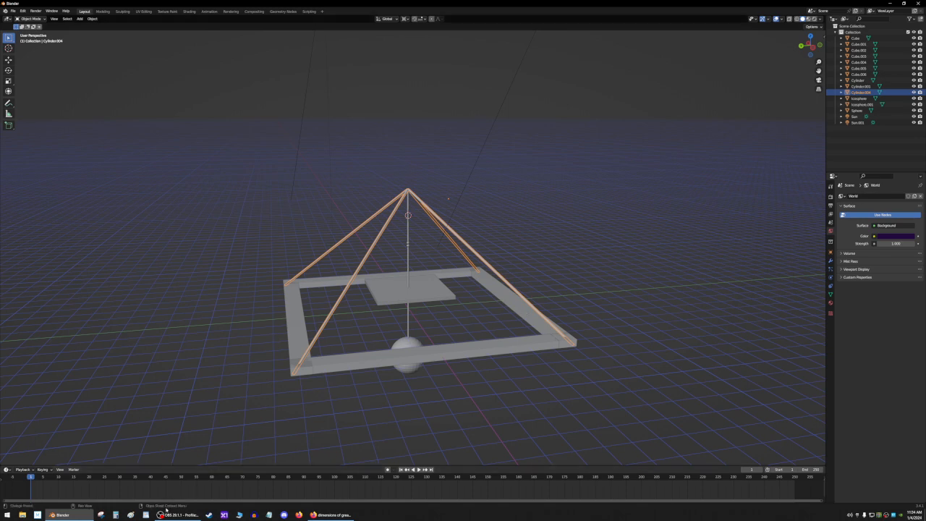
Bring the OBS Studio screen recorder window forward over the scene
left_click(165, 516)
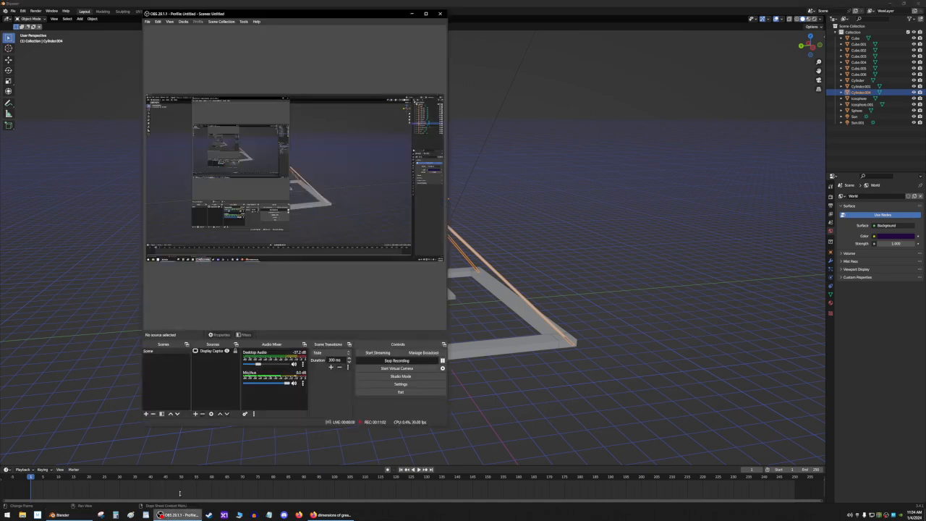